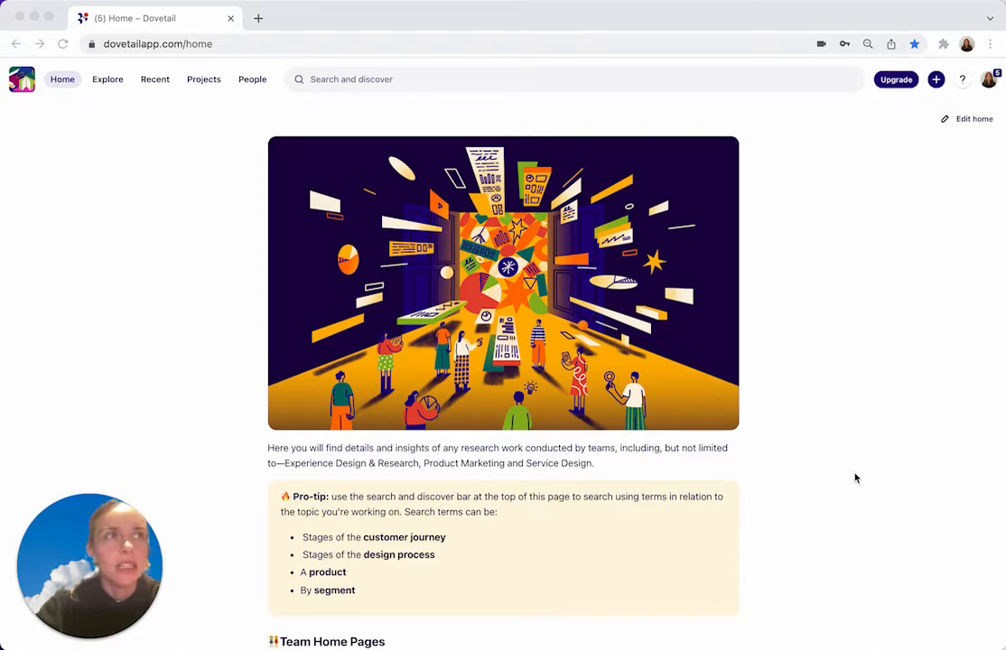
mouse_move(893, 425)
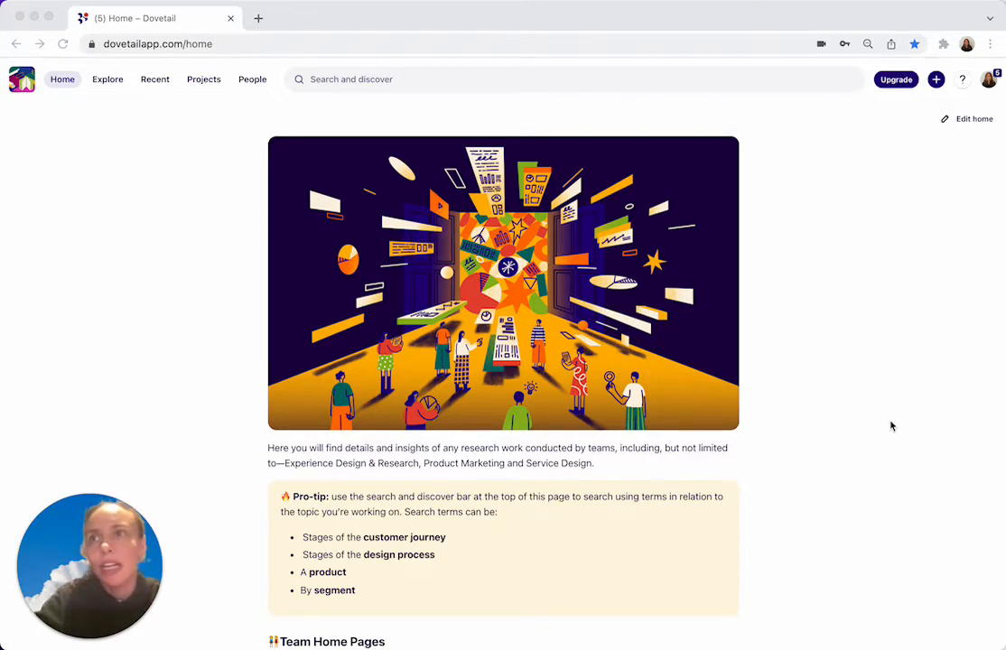
Open the + create menu beside Upgrade in the top bar.
click(937, 79)
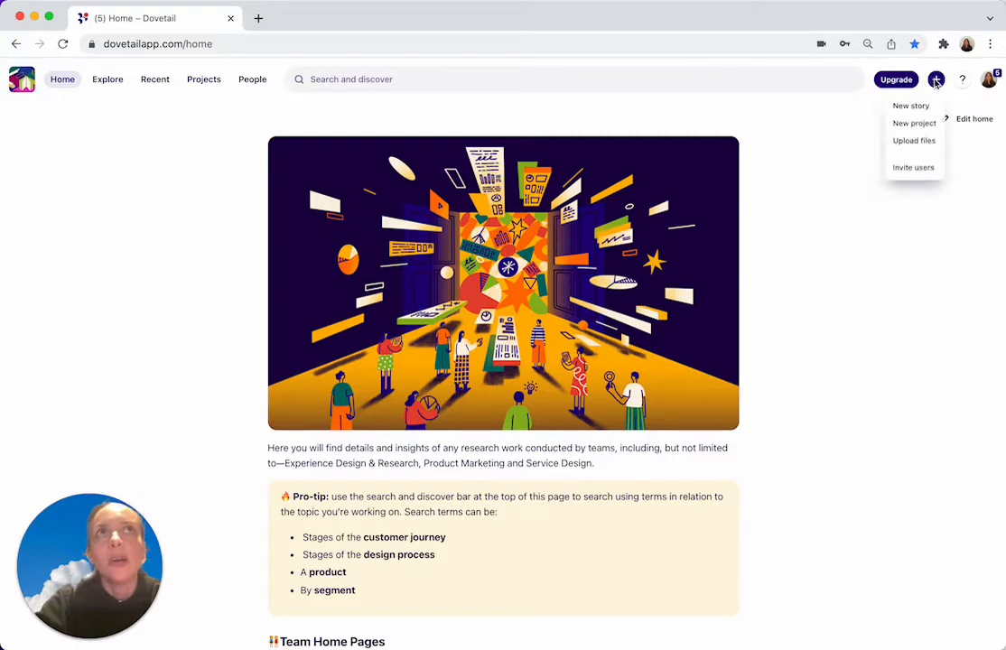
Browse the New story templates, then list recent items filtered to Stories only.
click(911, 106)
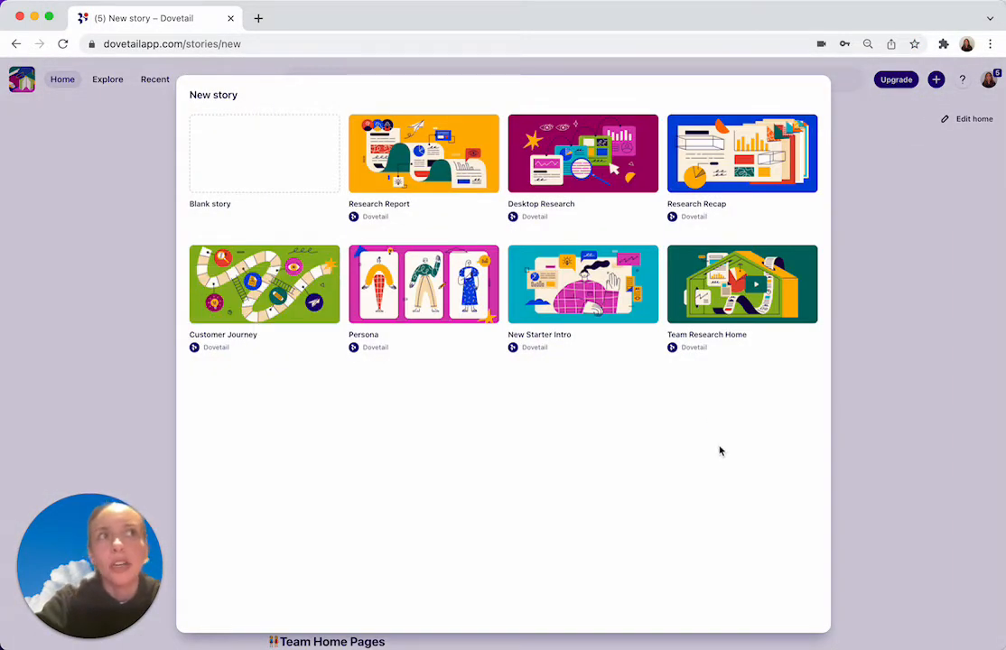
mouse_move(494, 383)
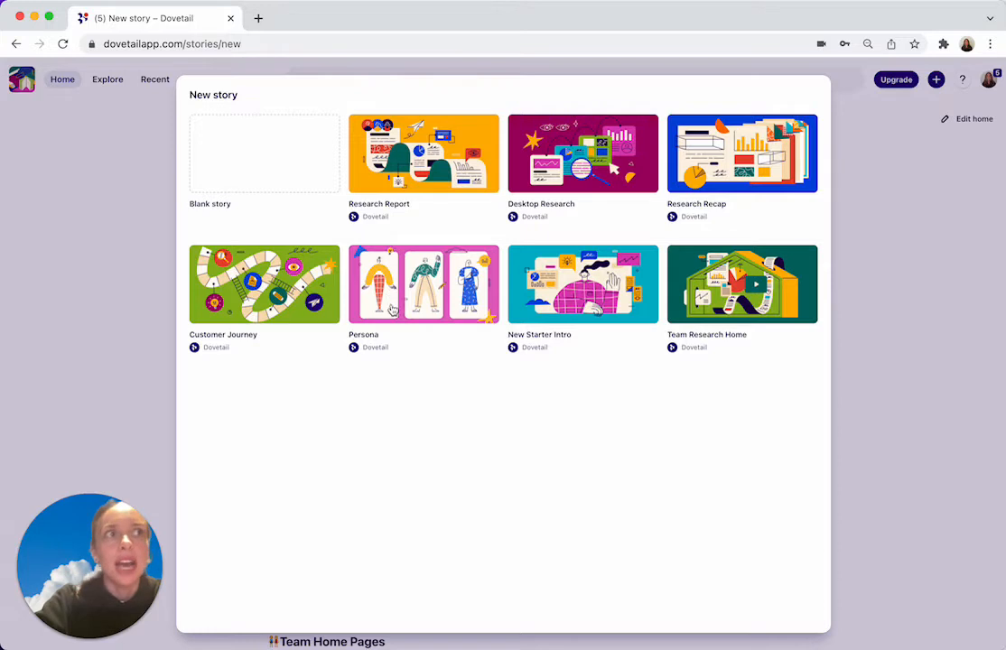
mouse_move(425, 304)
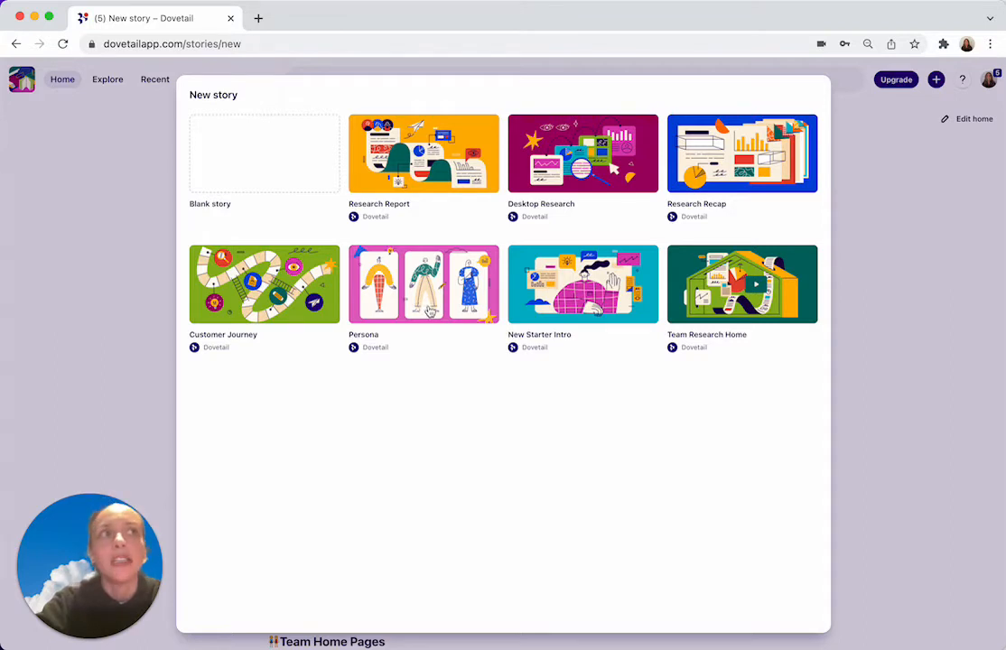
mouse_move(438, 381)
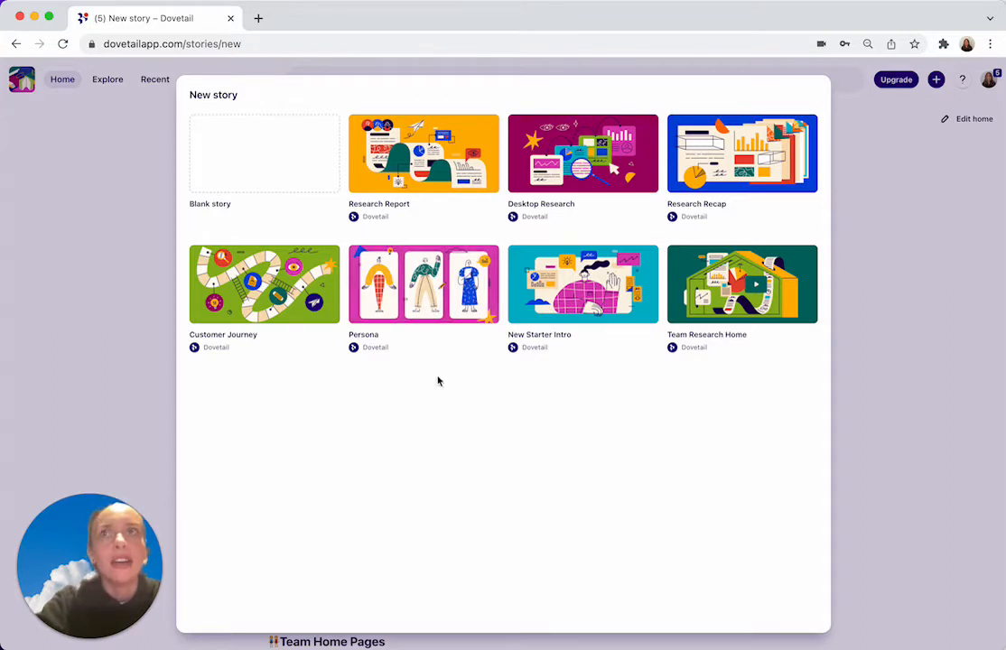
mouse_move(659, 283)
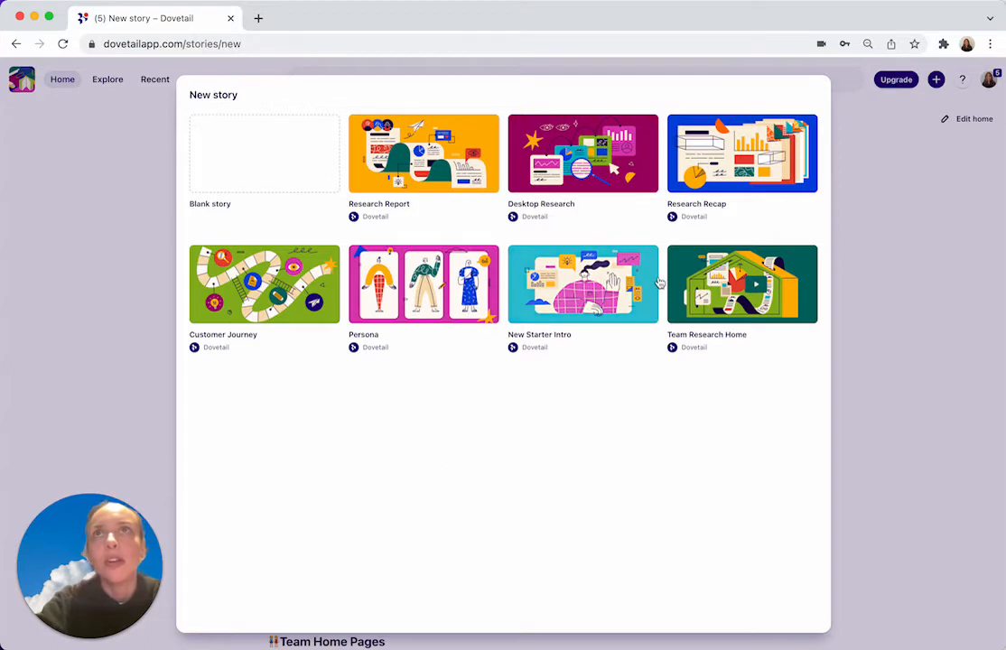
mouse_move(413, 183)
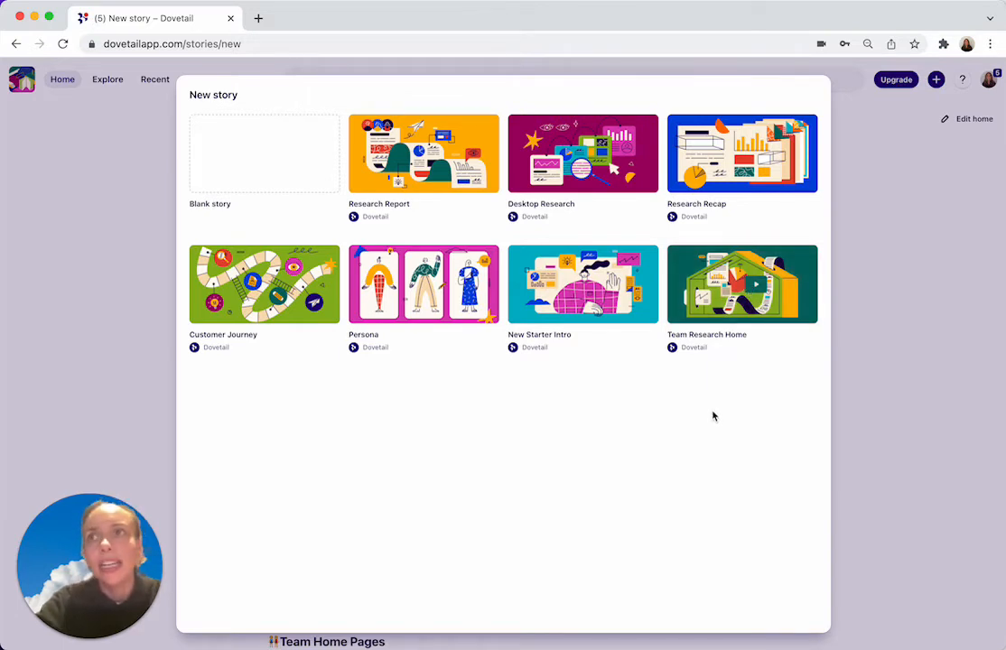
mouse_move(588, 201)
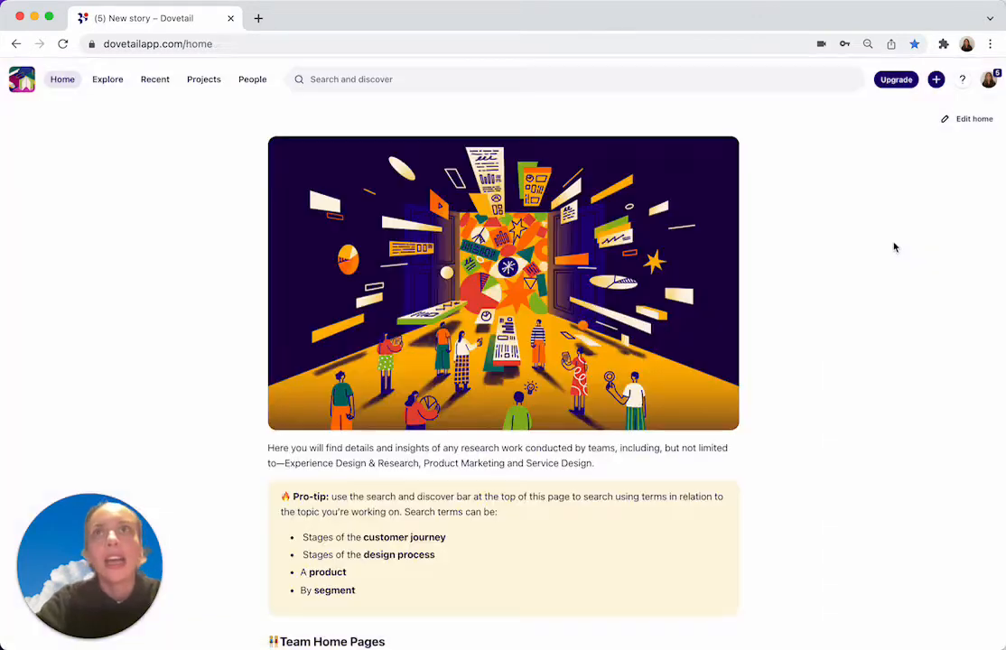
click(203, 79)
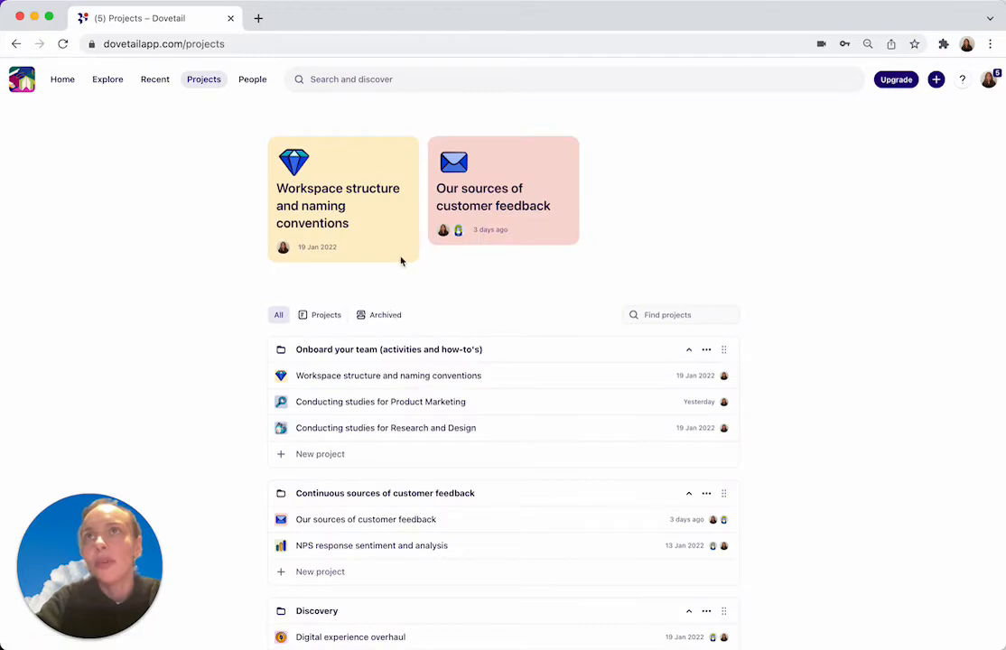
click(155, 79)
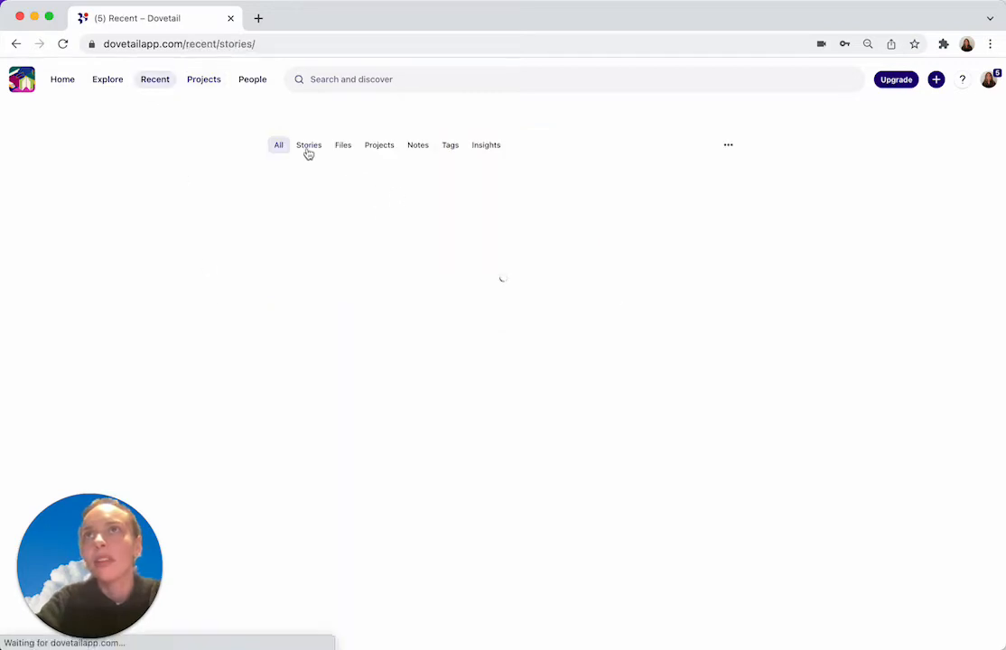
click(308, 145)
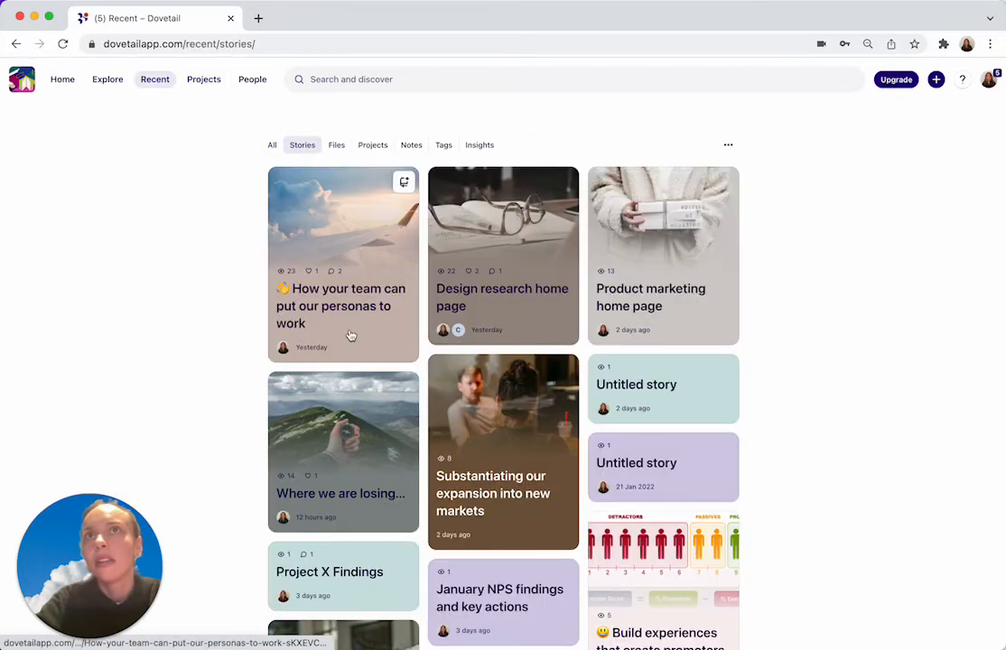
Open 'How your team can put our personas to work' and scroll to Brad's seat feedback.
click(343, 306)
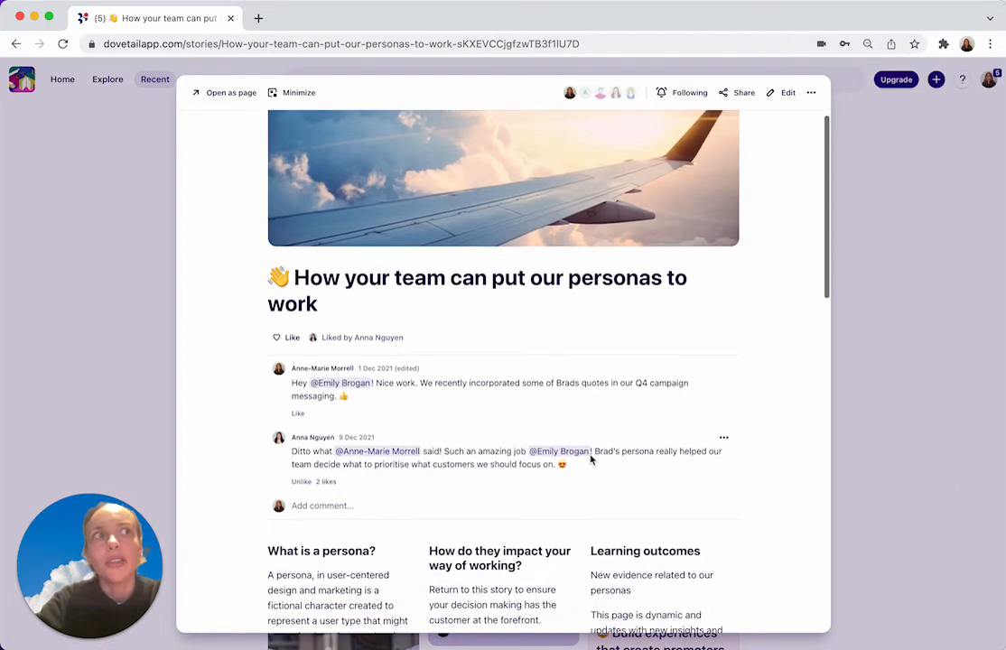
scroll(down, 3)
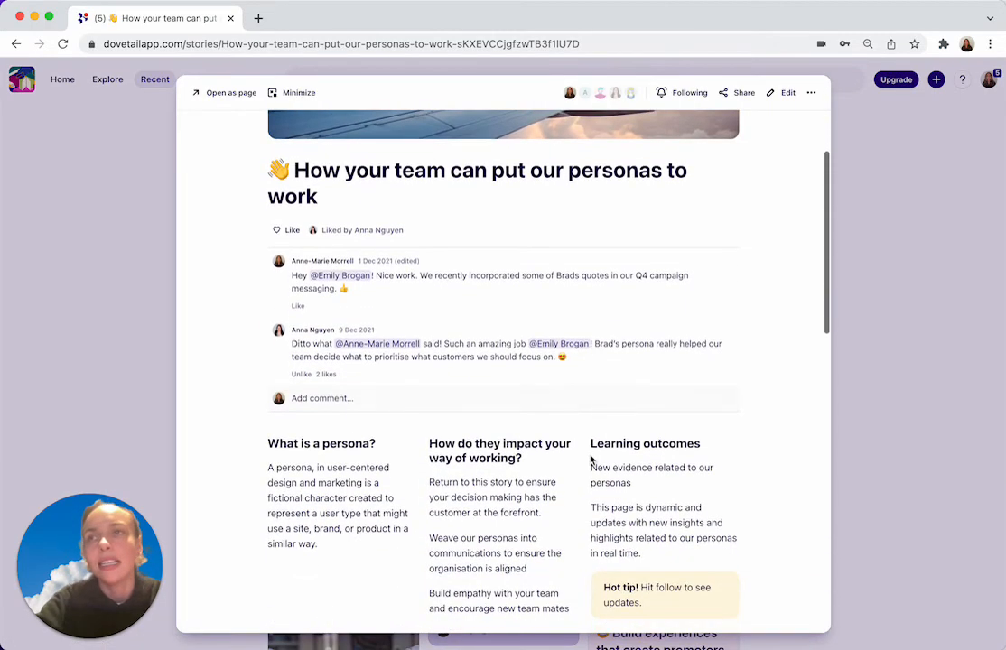
scroll(down, 3)
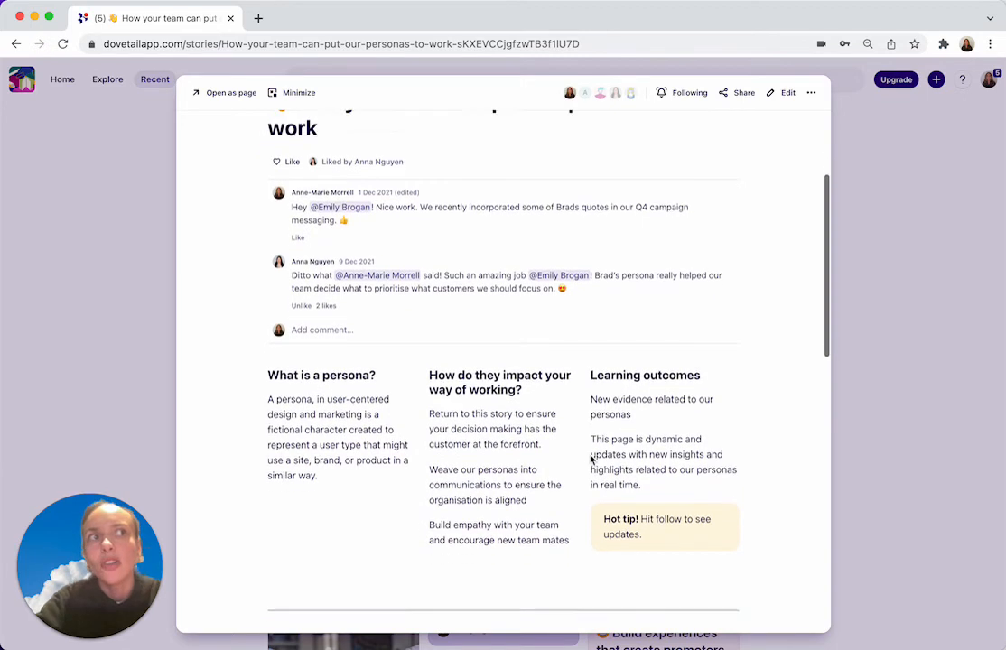
scroll(down, 3)
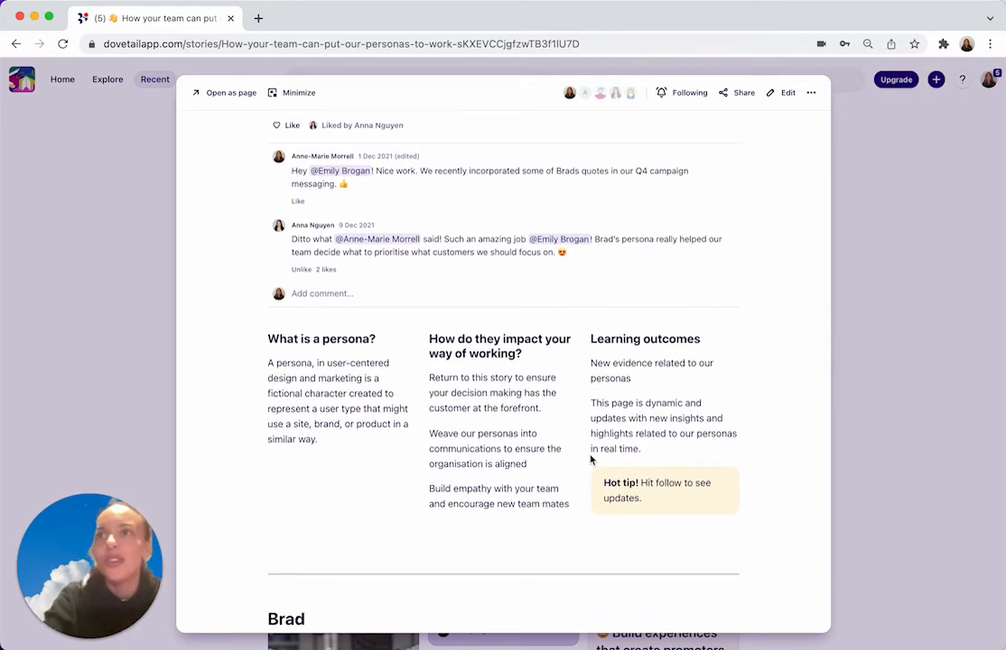
scroll(down, 3)
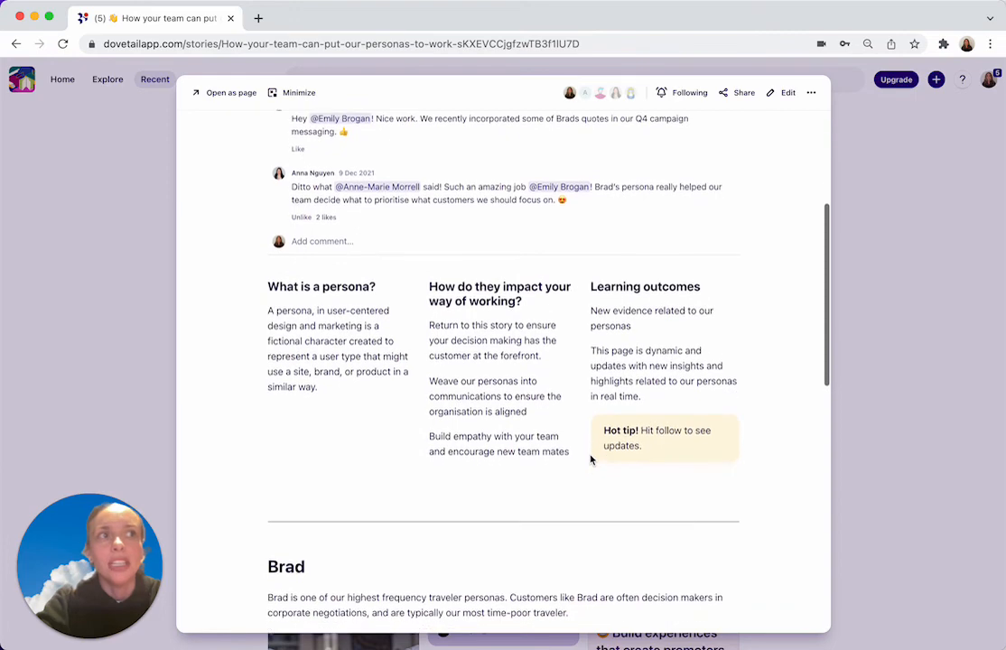
scroll(down, 3)
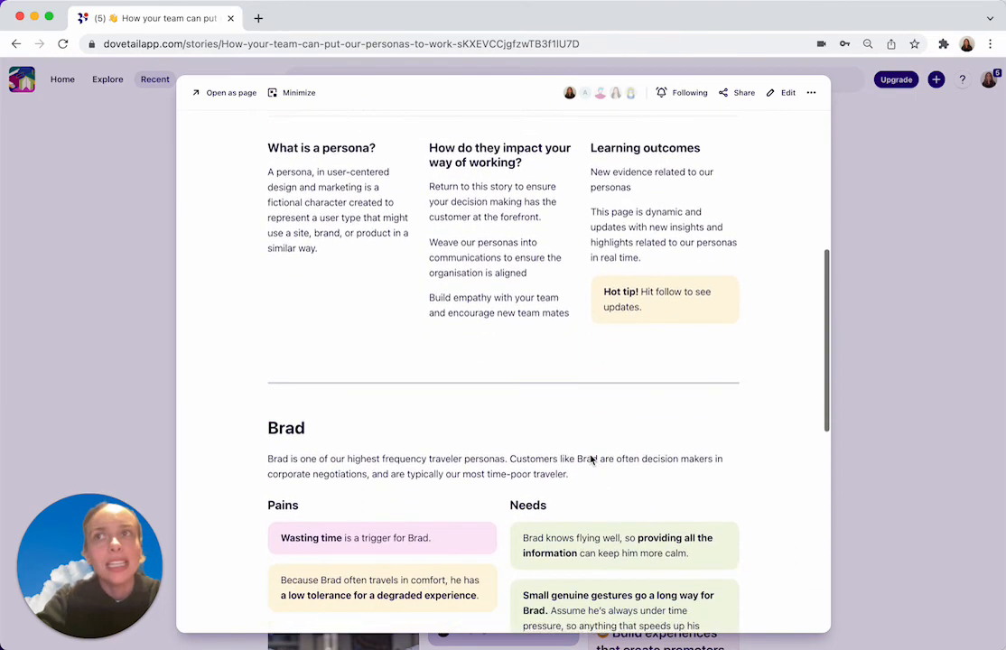
scroll(down, 3)
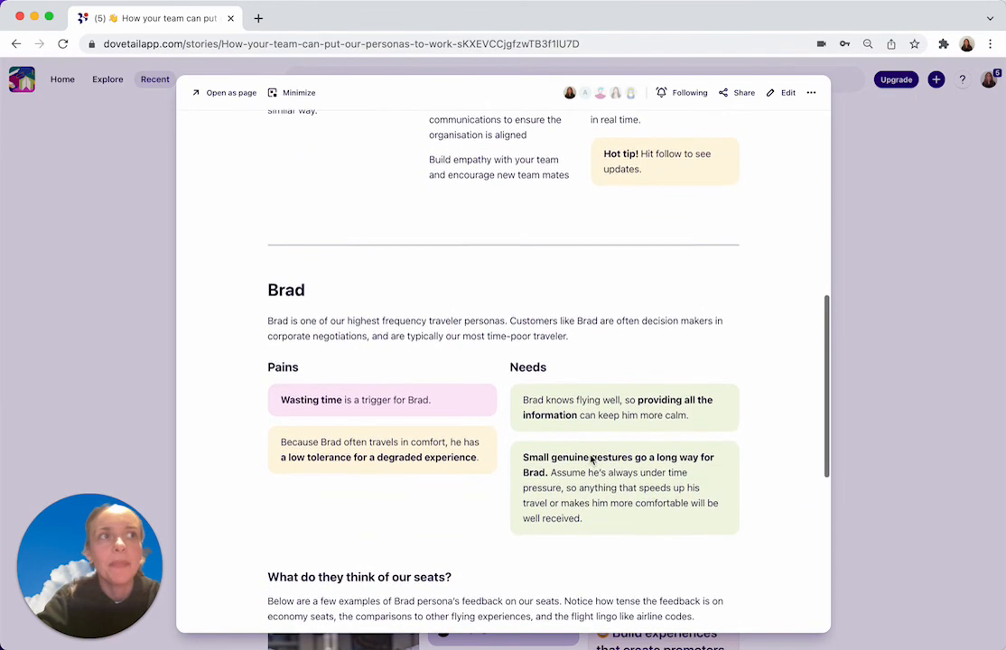
scroll(down, 3)
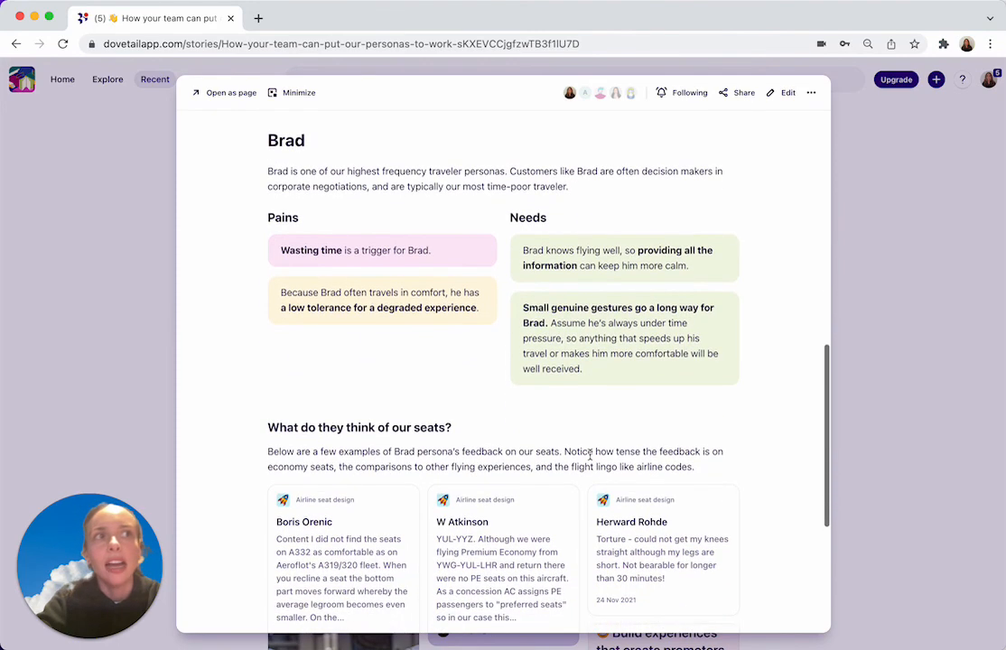
scroll(down, 3)
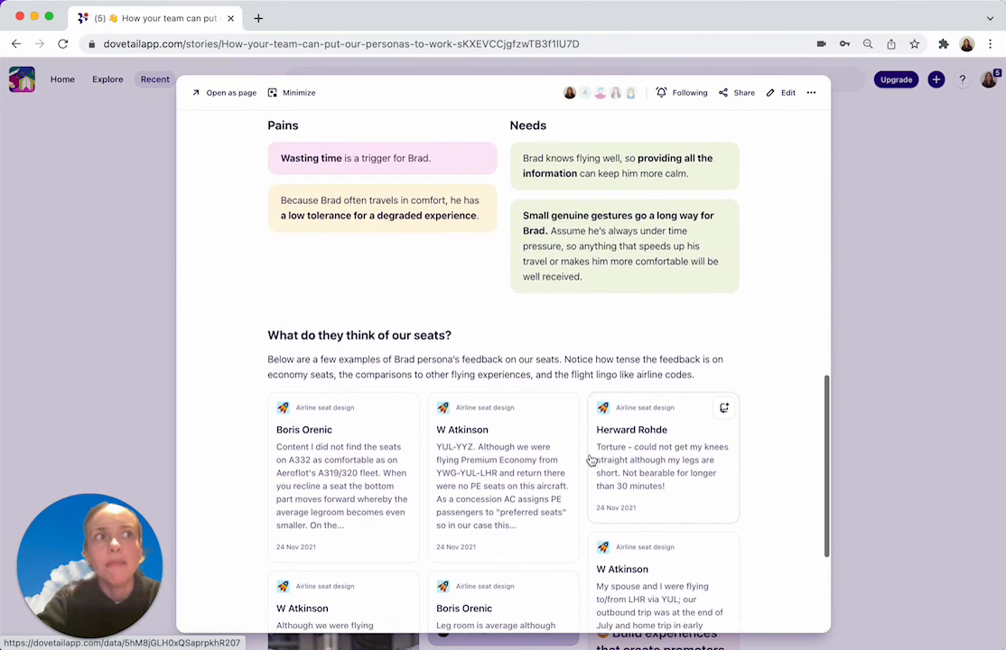
scroll(down, 3)
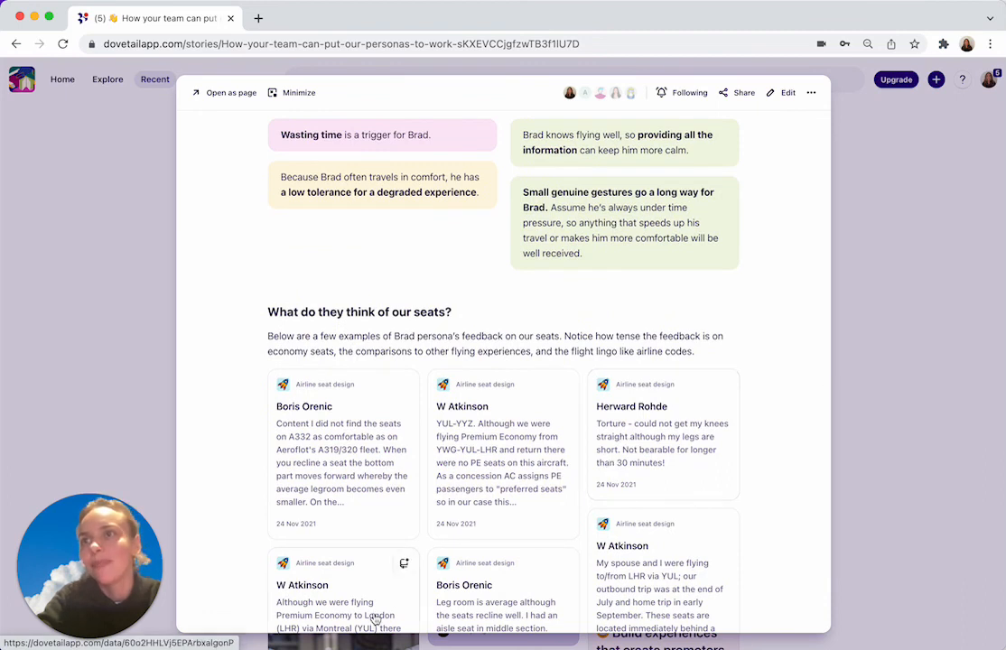